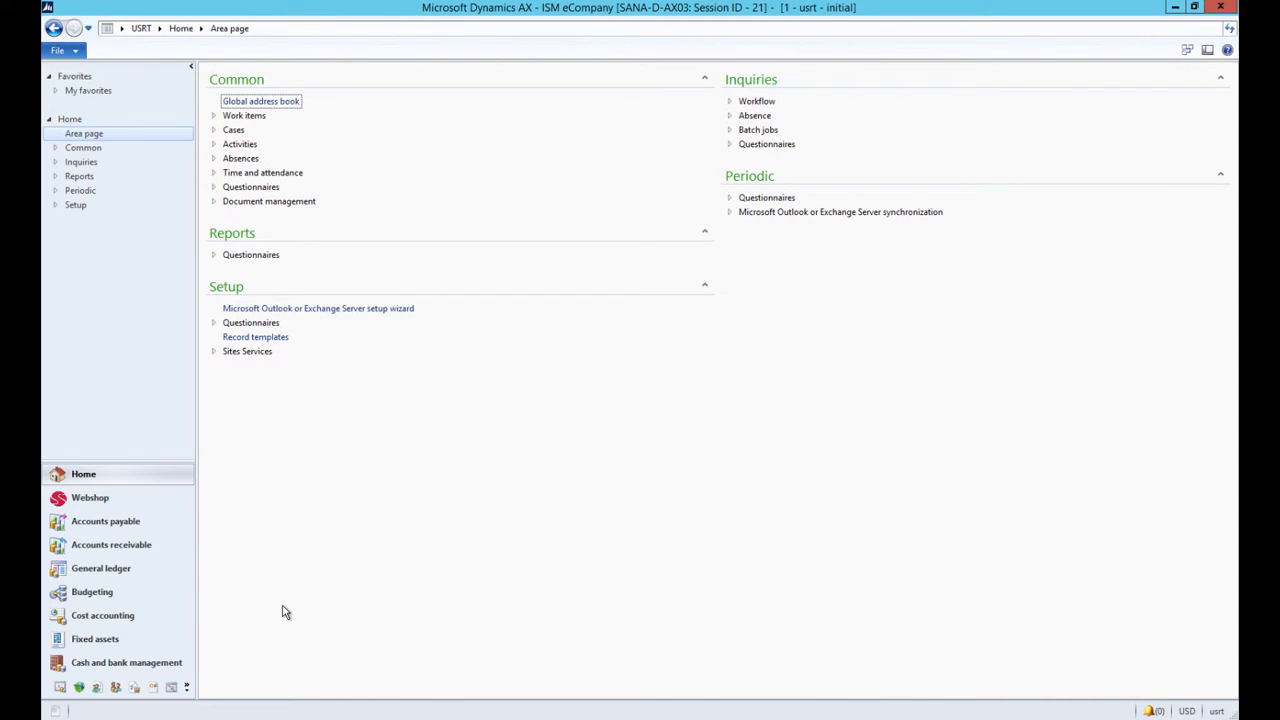
mouse_move(282, 612)
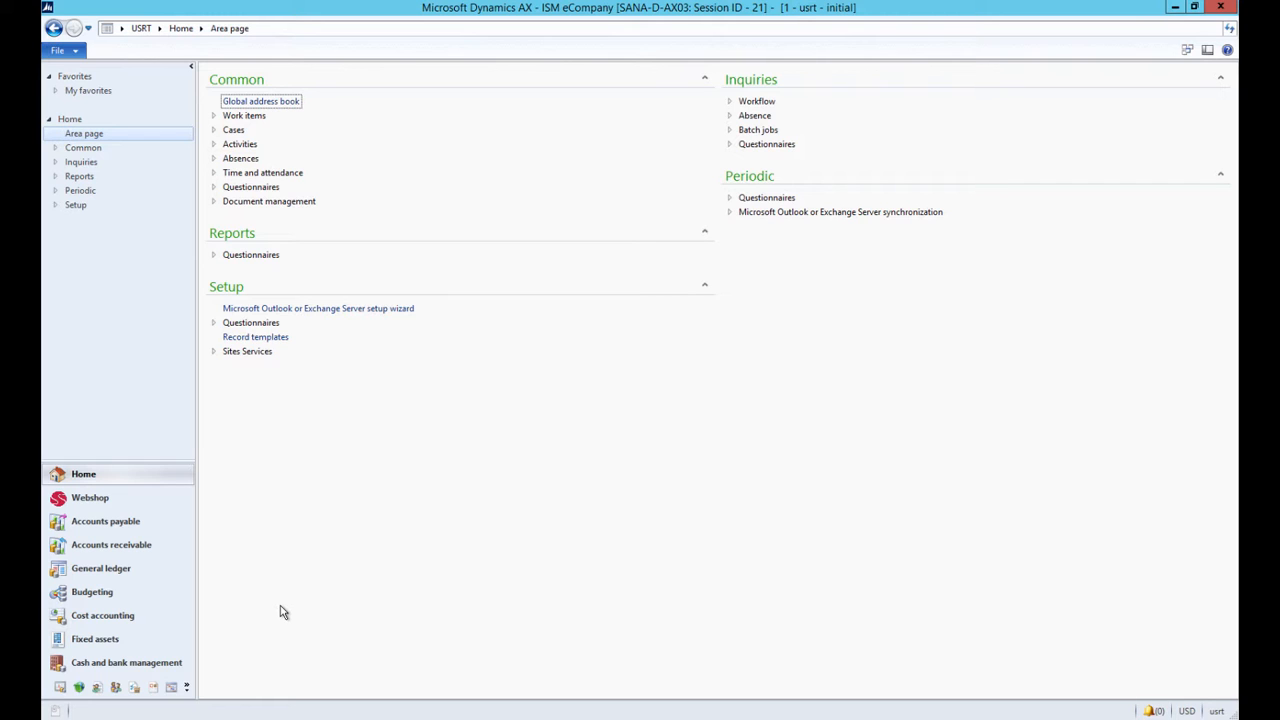
mouse_move(156, 688)
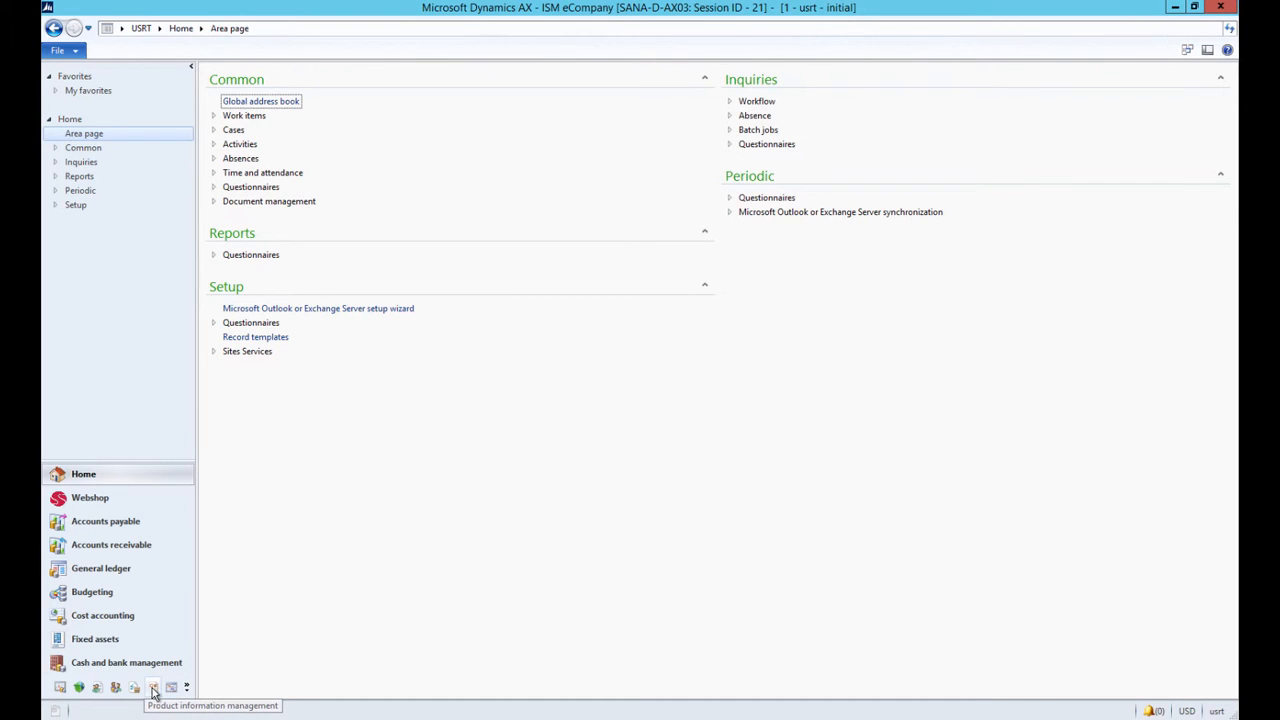
Go to the Product information management area from the navigation pane
left_click(152, 688)
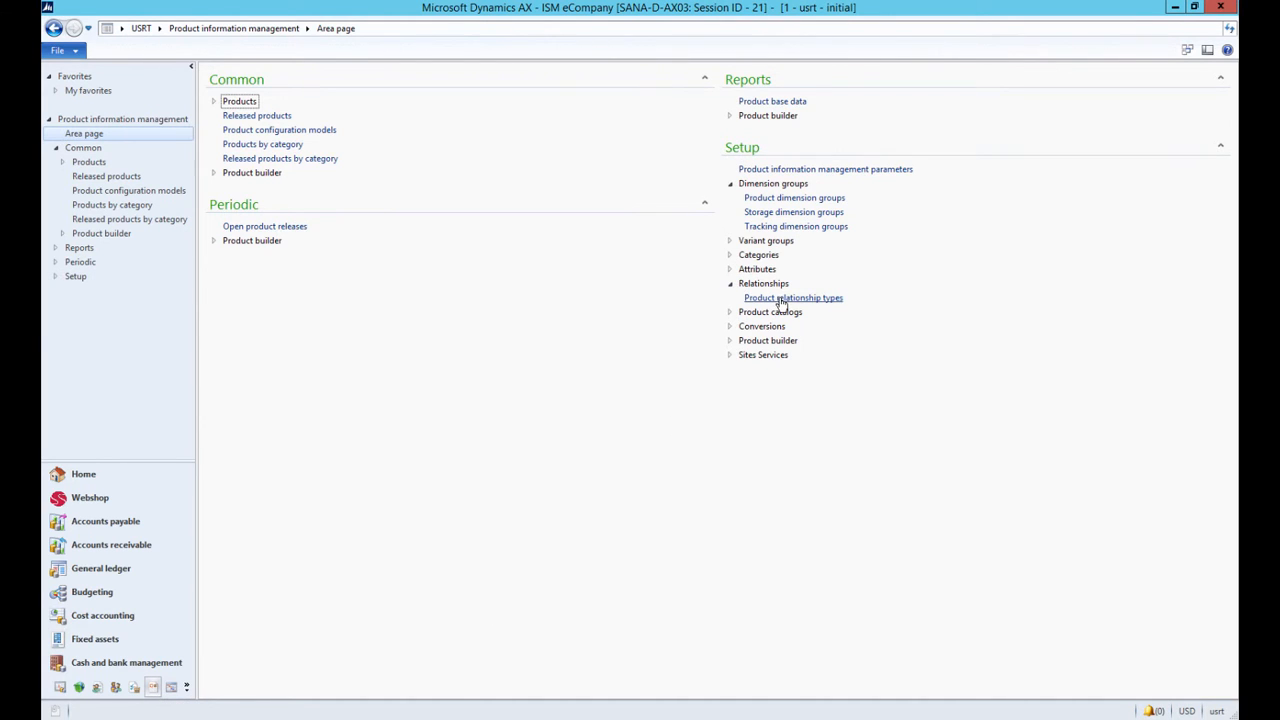
left_click(792, 296)
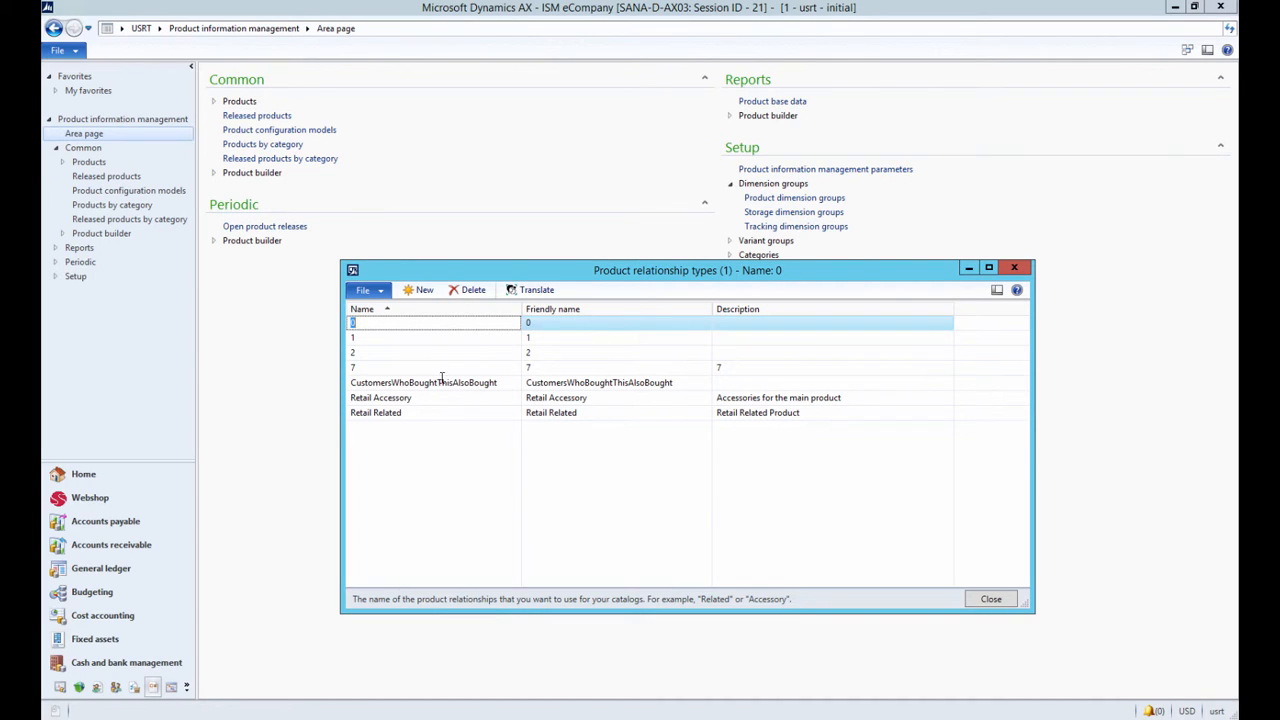
left_click(402, 352)
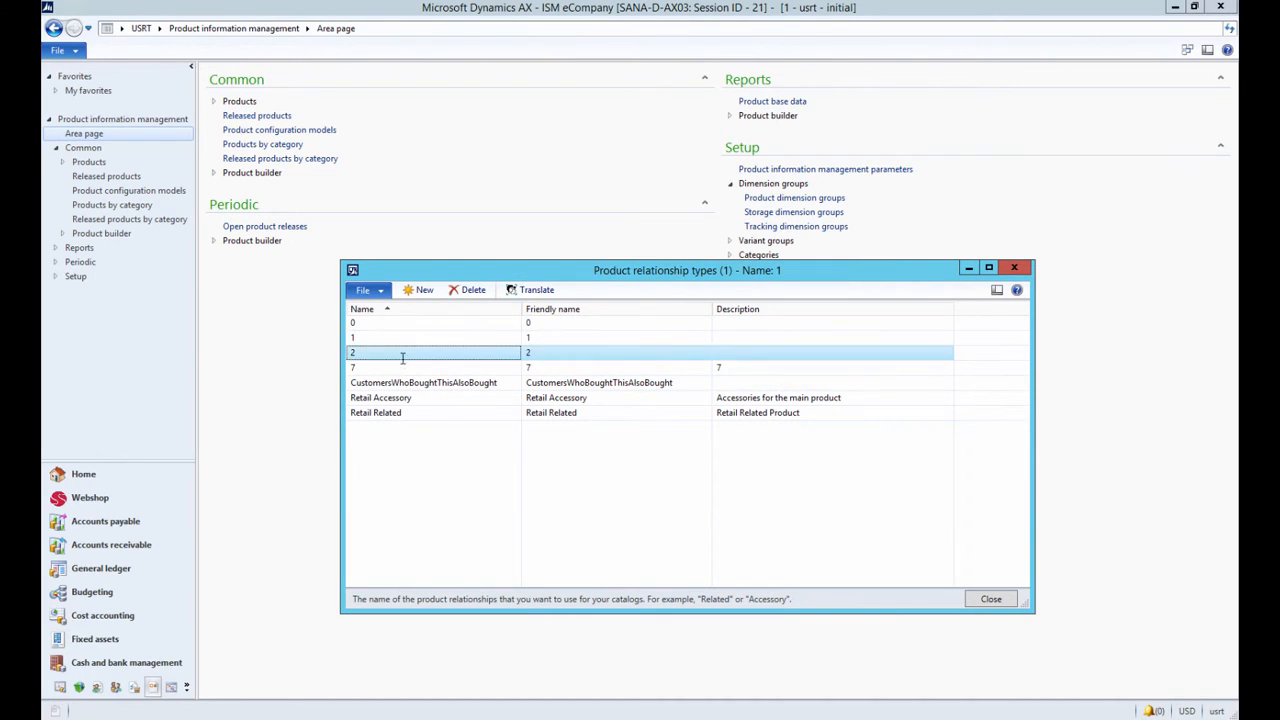
left_click(400, 368)
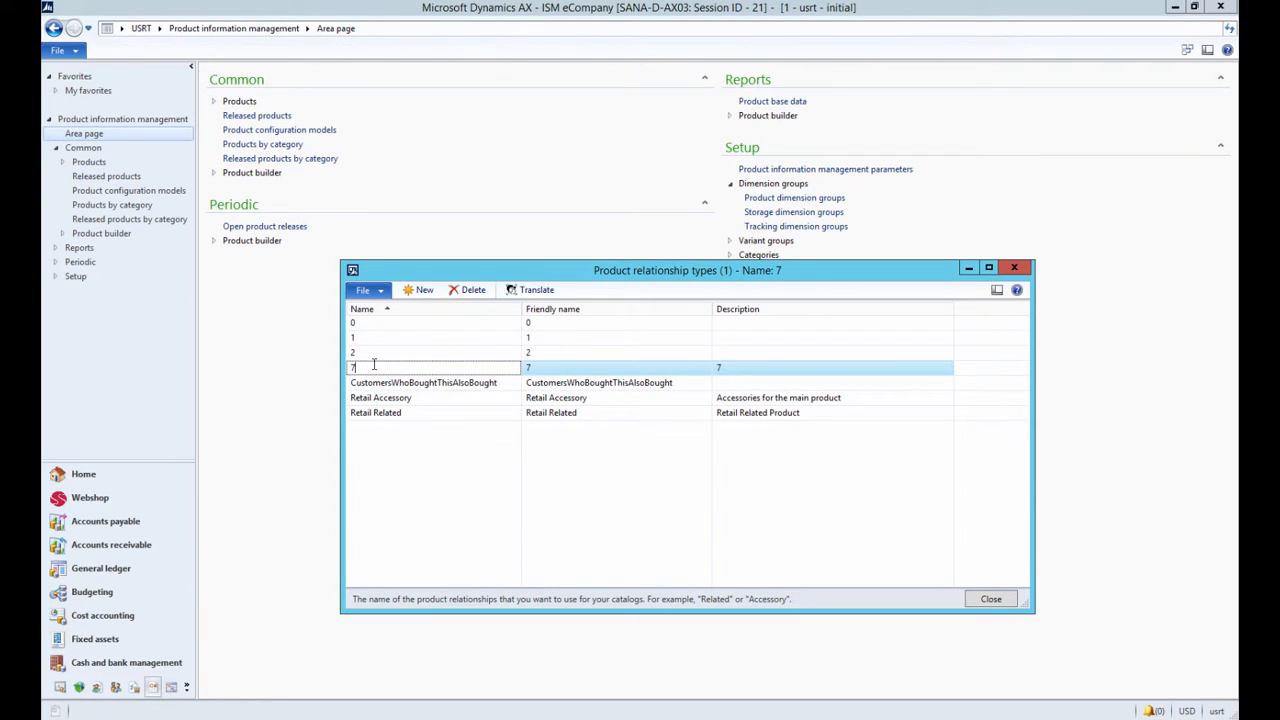
left_click(384, 396)
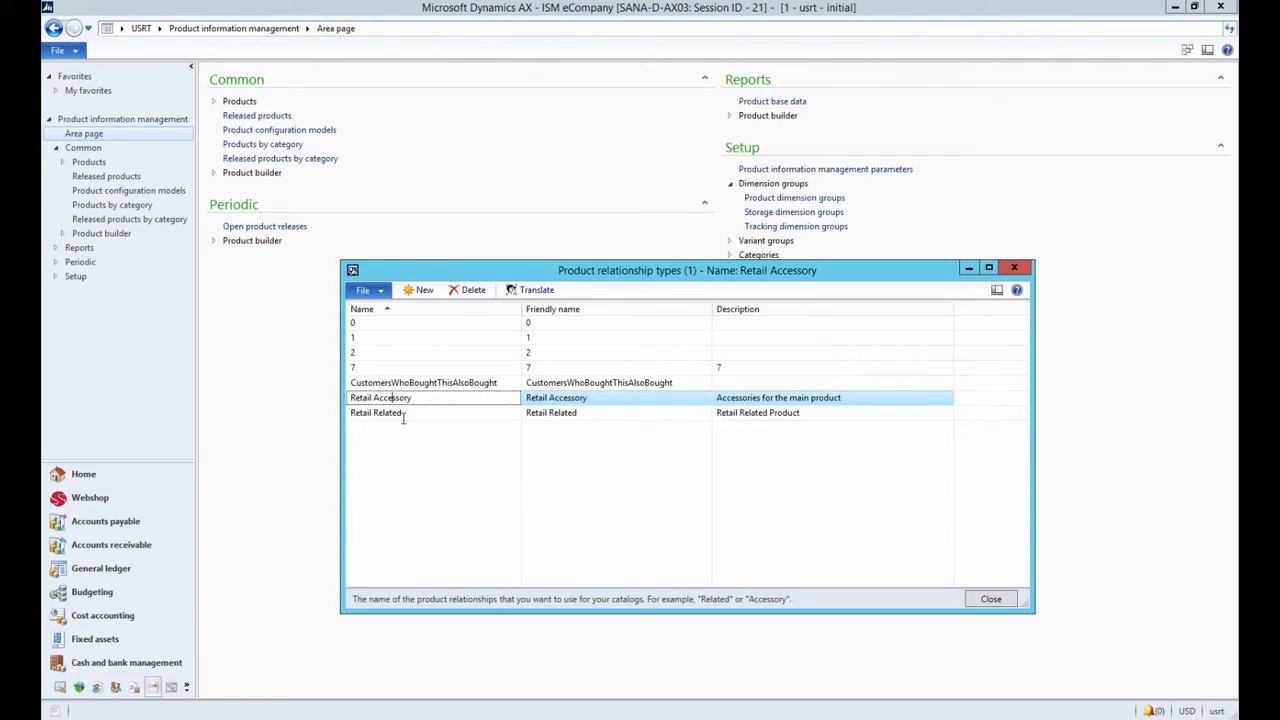
left_click(414, 382)
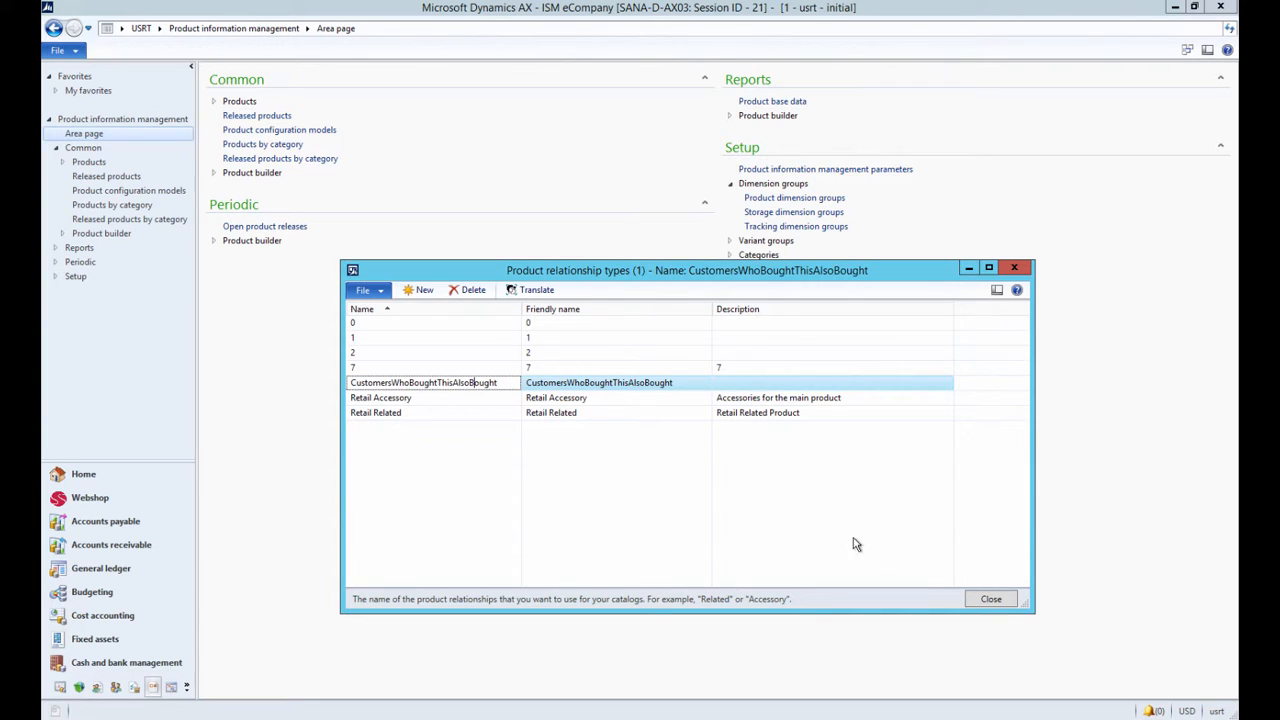
left_click(992, 598)
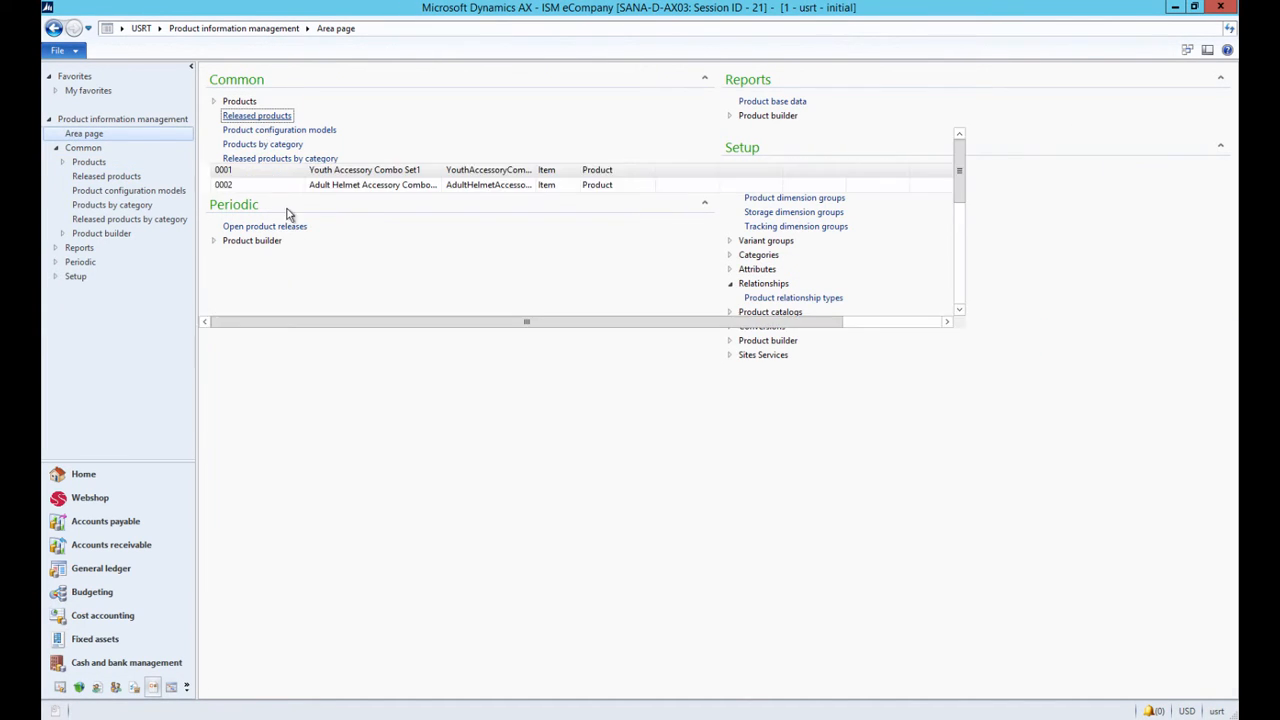
Show the related products of released product 0025, the Premium BMX Adult Helmet
left_click(256, 114)
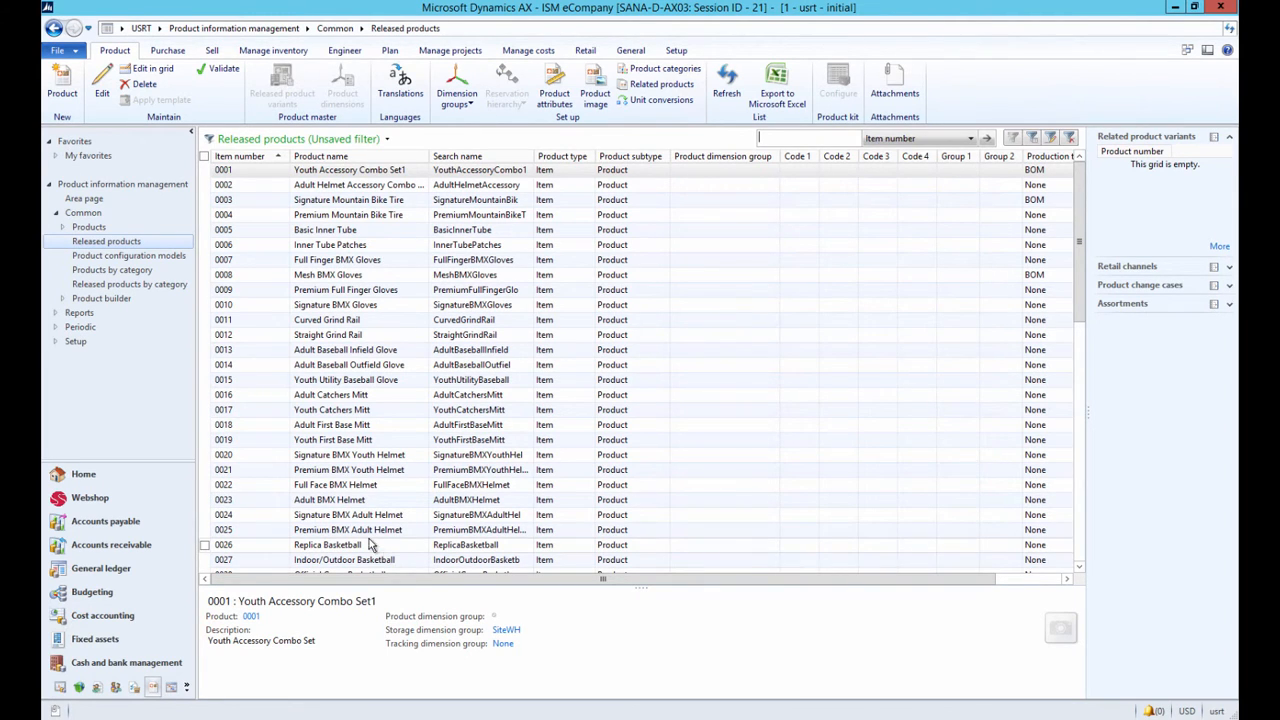
left_click(348, 528)
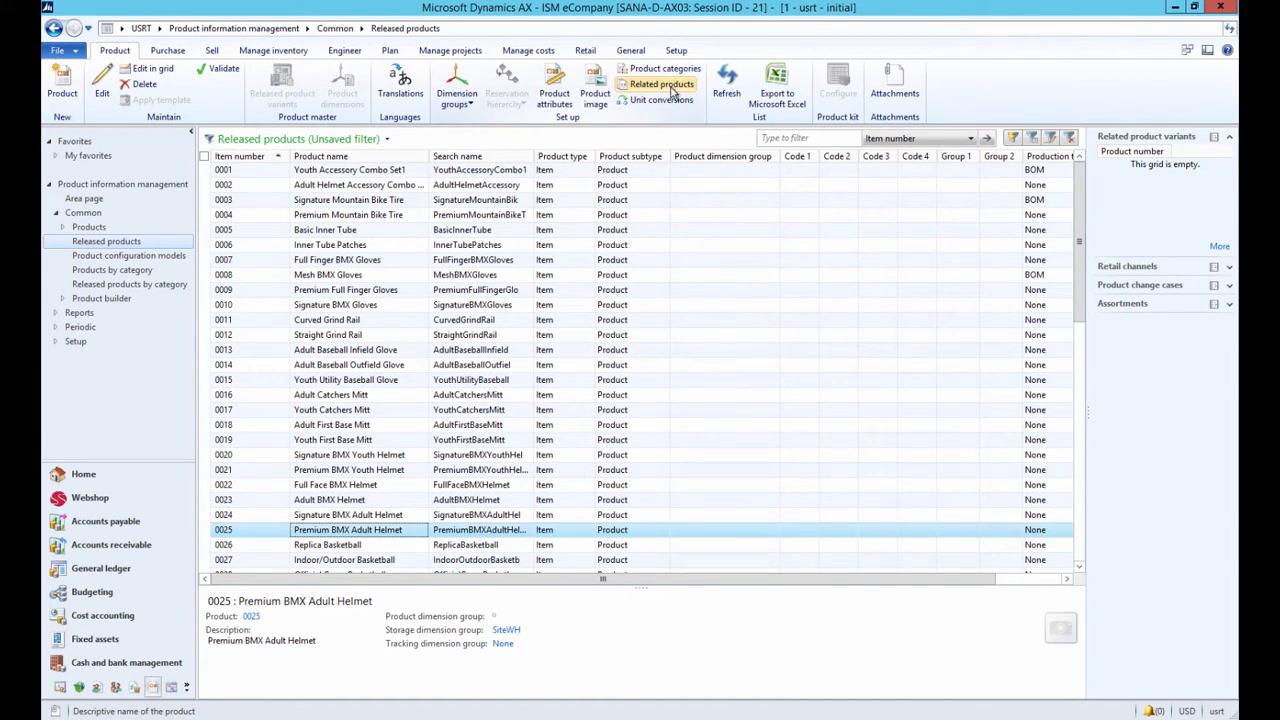
left_click(658, 84)
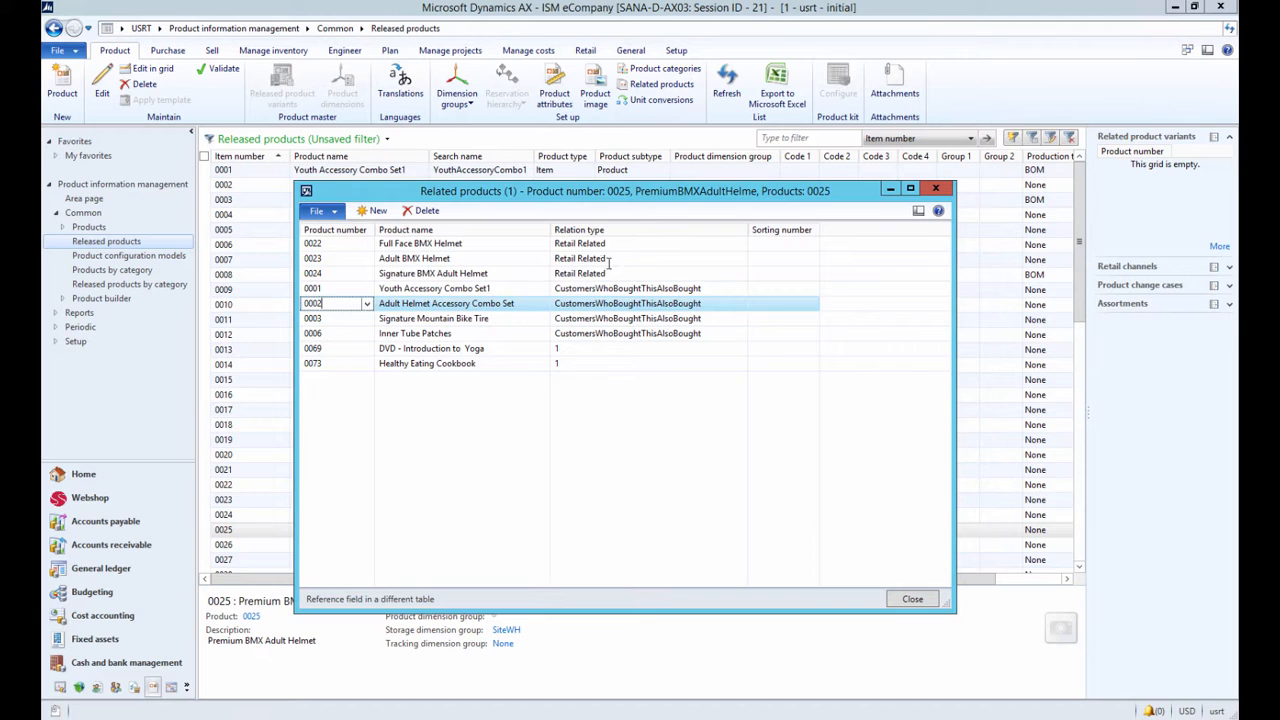
Review the relation types set for the helmet, then bring the web store page forward
left_click(638, 258)
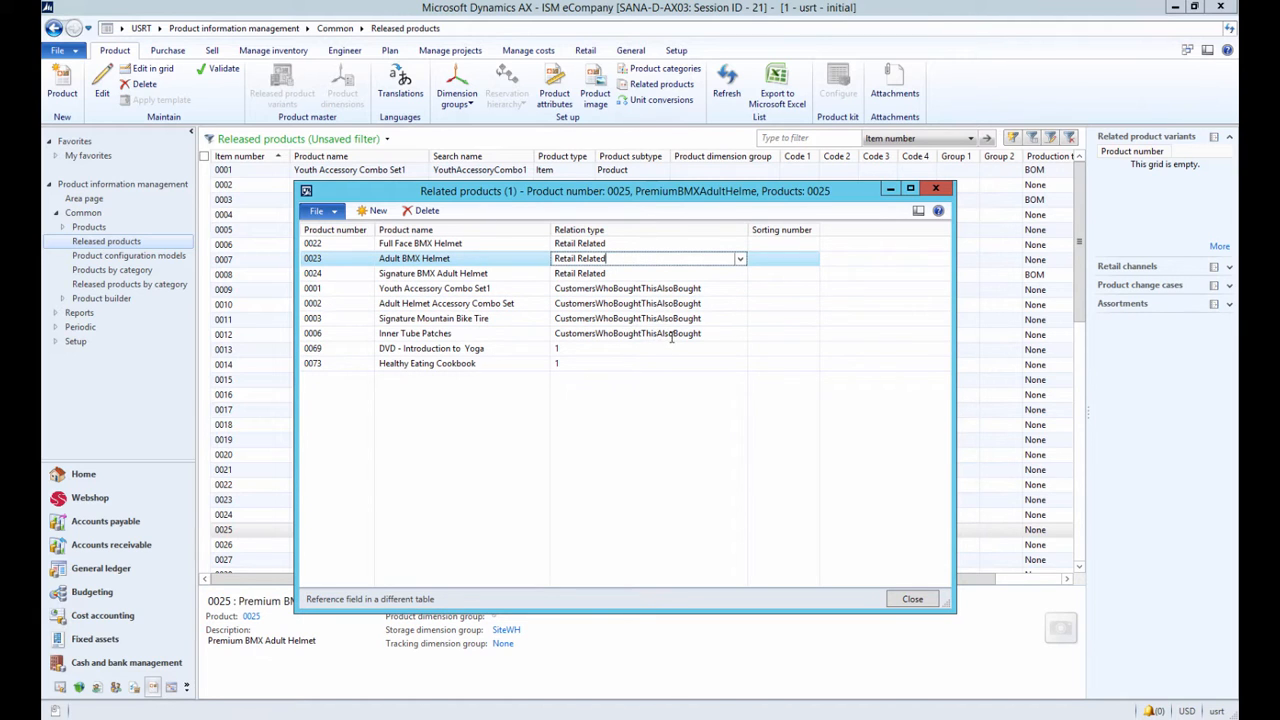
left_click(740, 332)
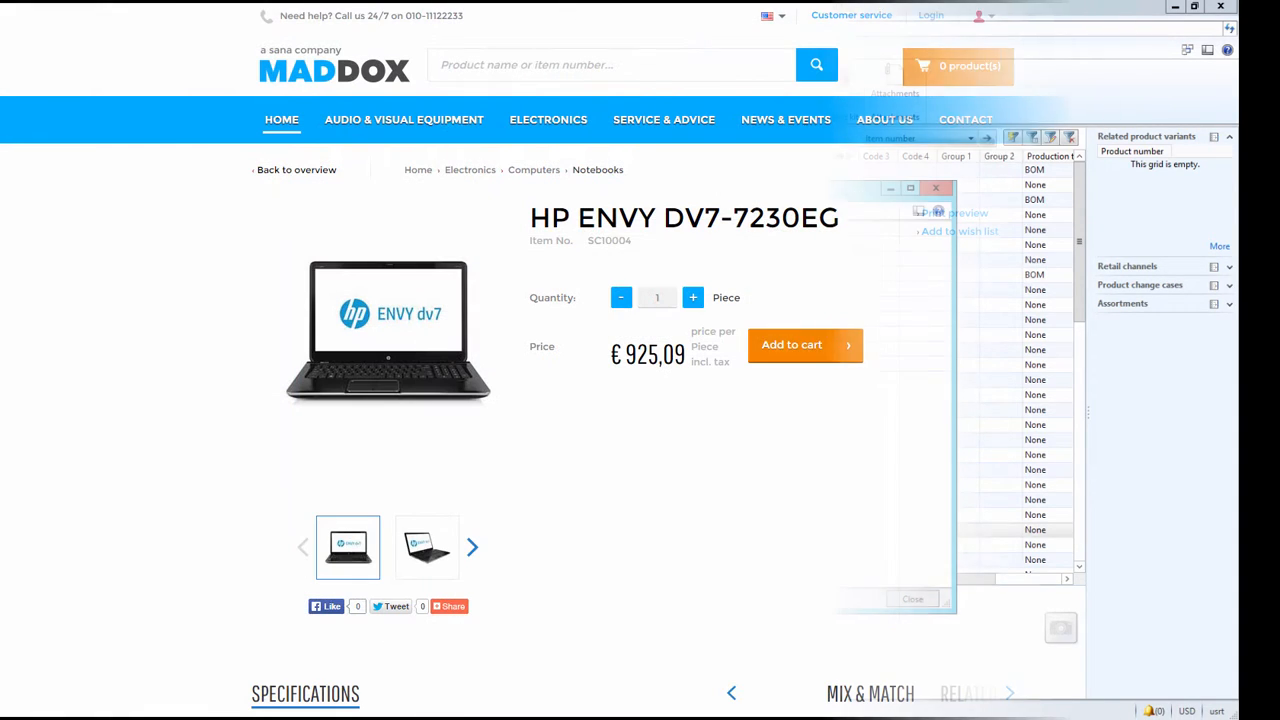
left_click(912, 598)
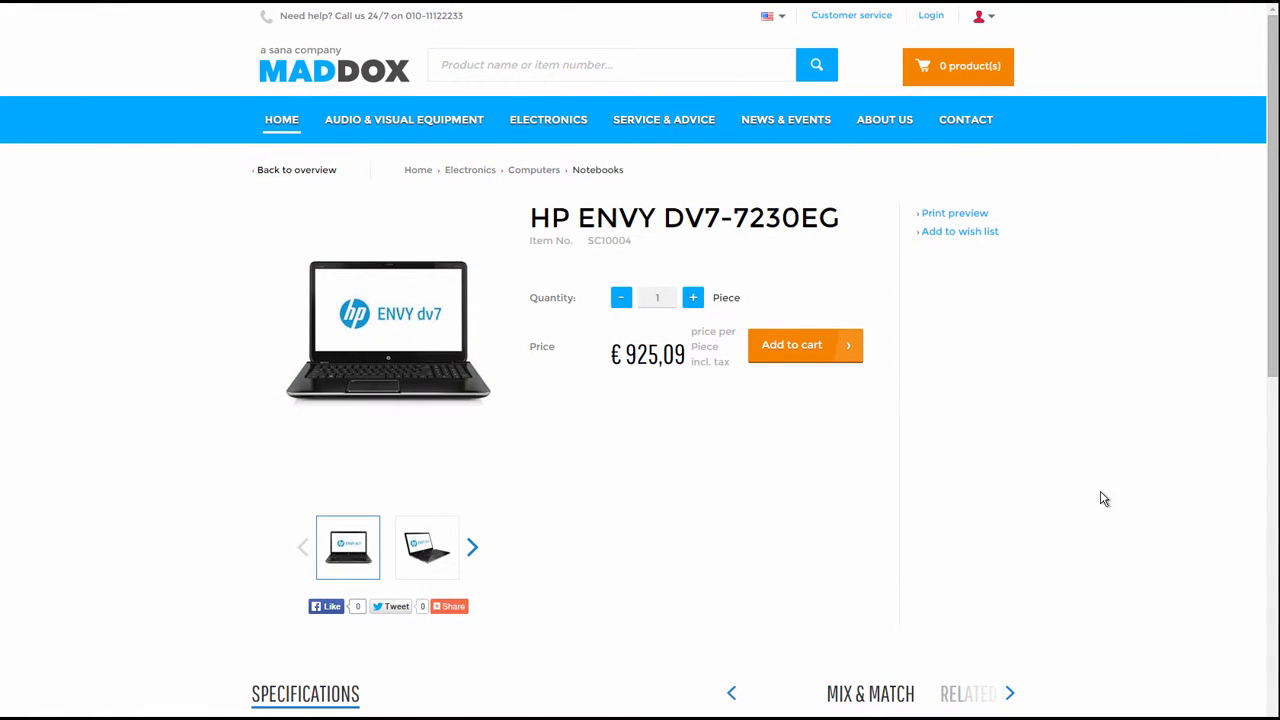
Toggle the HP ENVY DV7-7230EG carousel from Mix & Match accessories to Related Items laptops
scroll("down", 3)
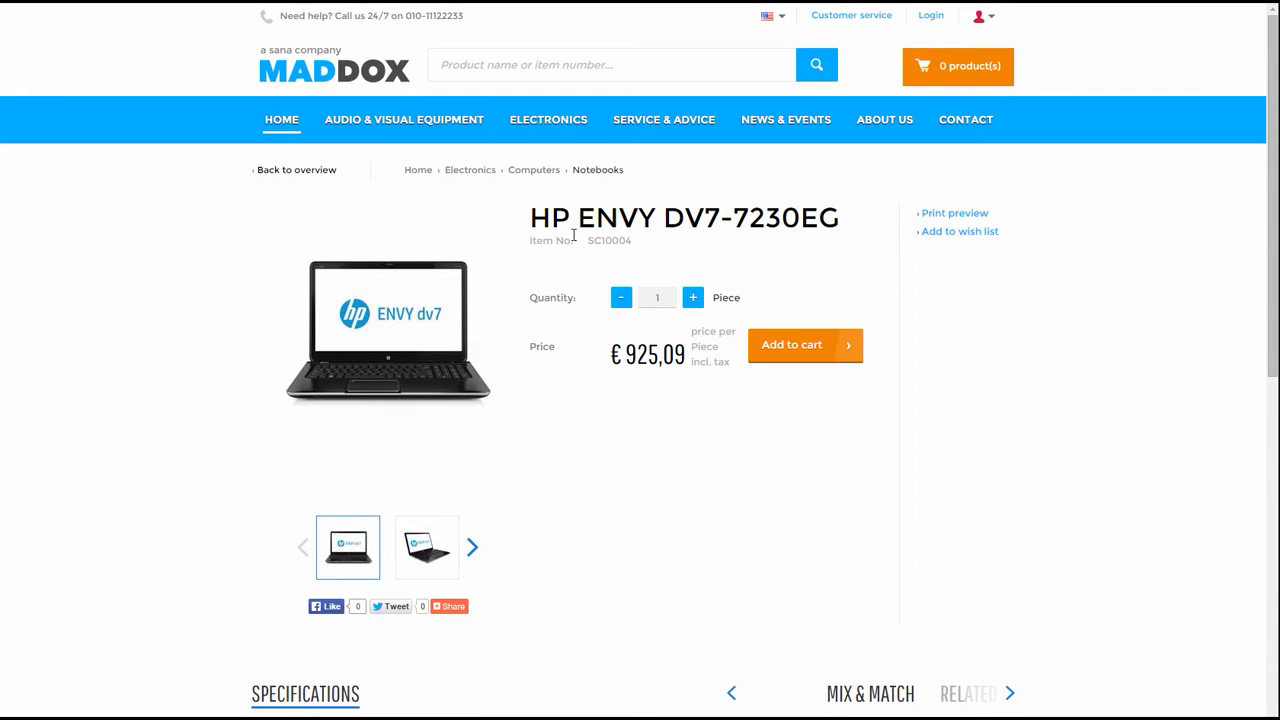
scroll("down", 3)
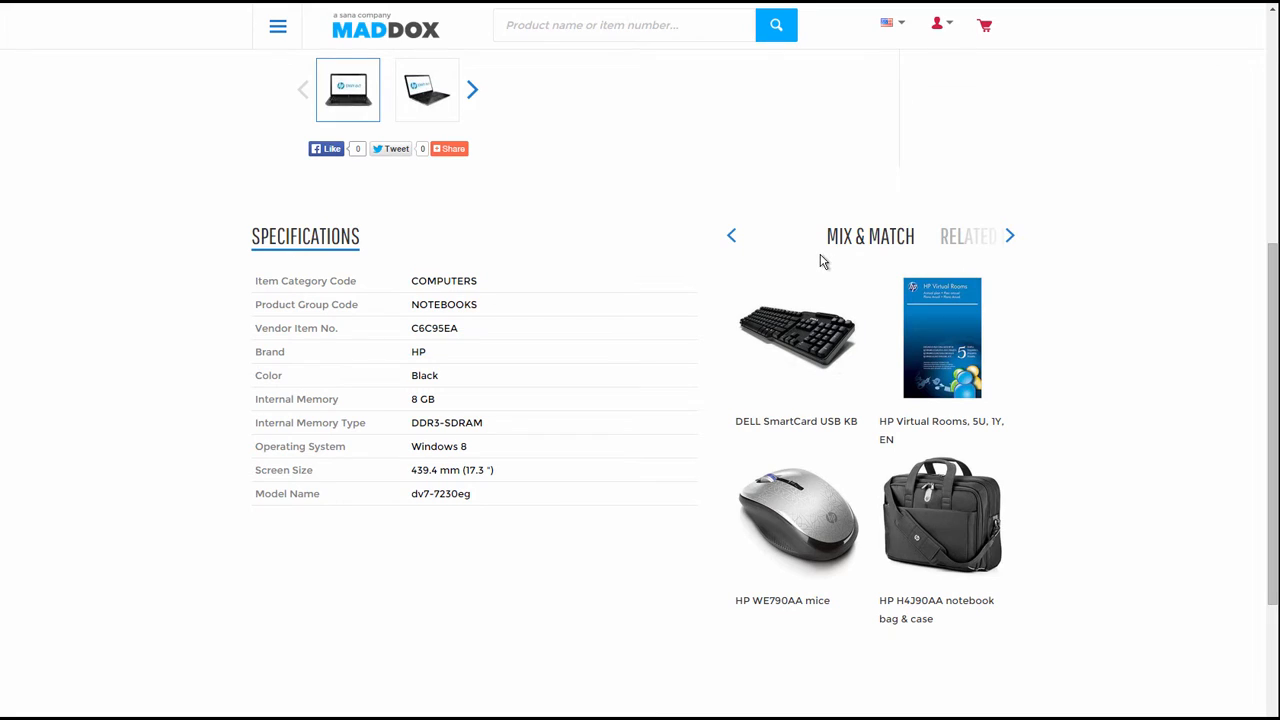
mouse_move(998, 268)
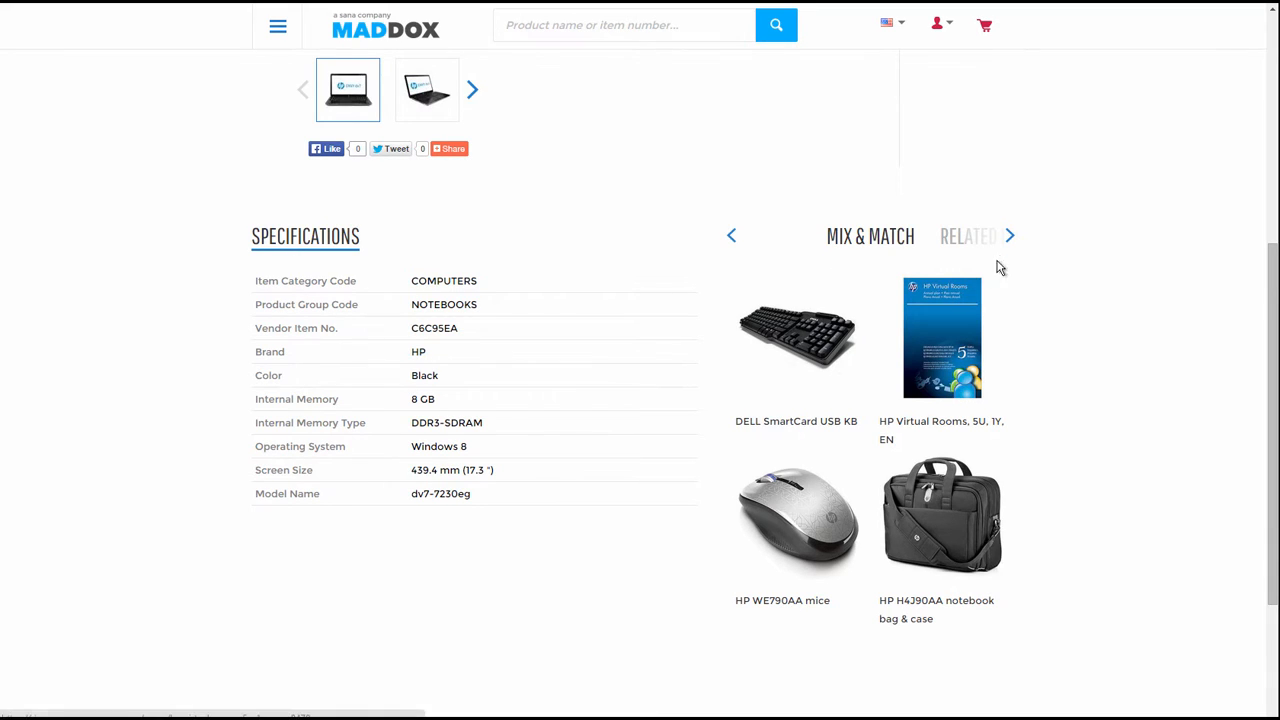
mouse_move(1056, 286)
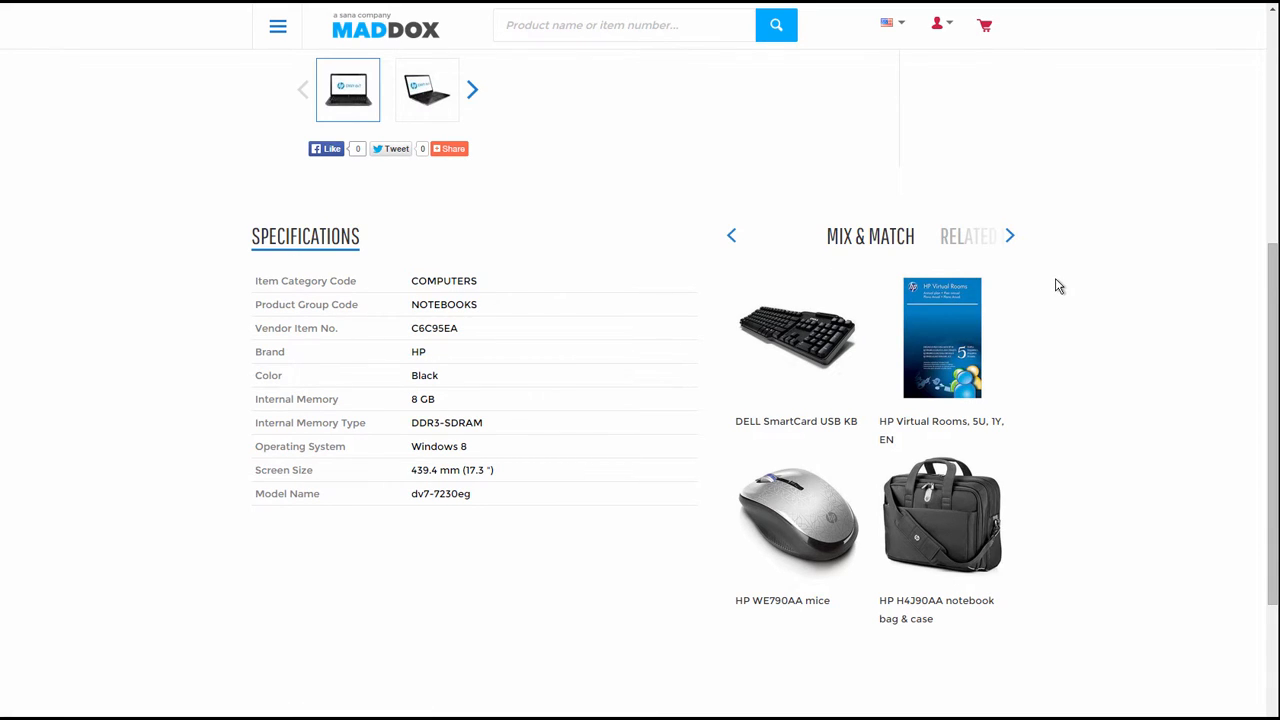
mouse_move(1044, 282)
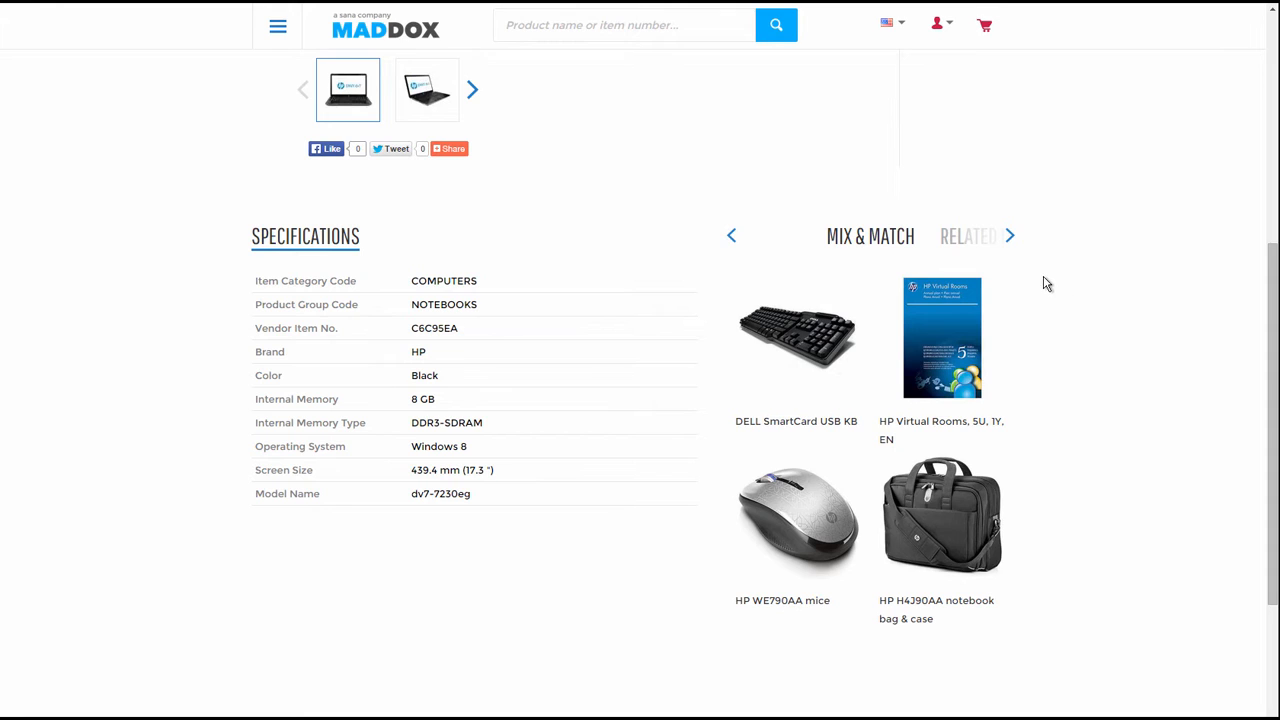
mouse_move(1030, 278)
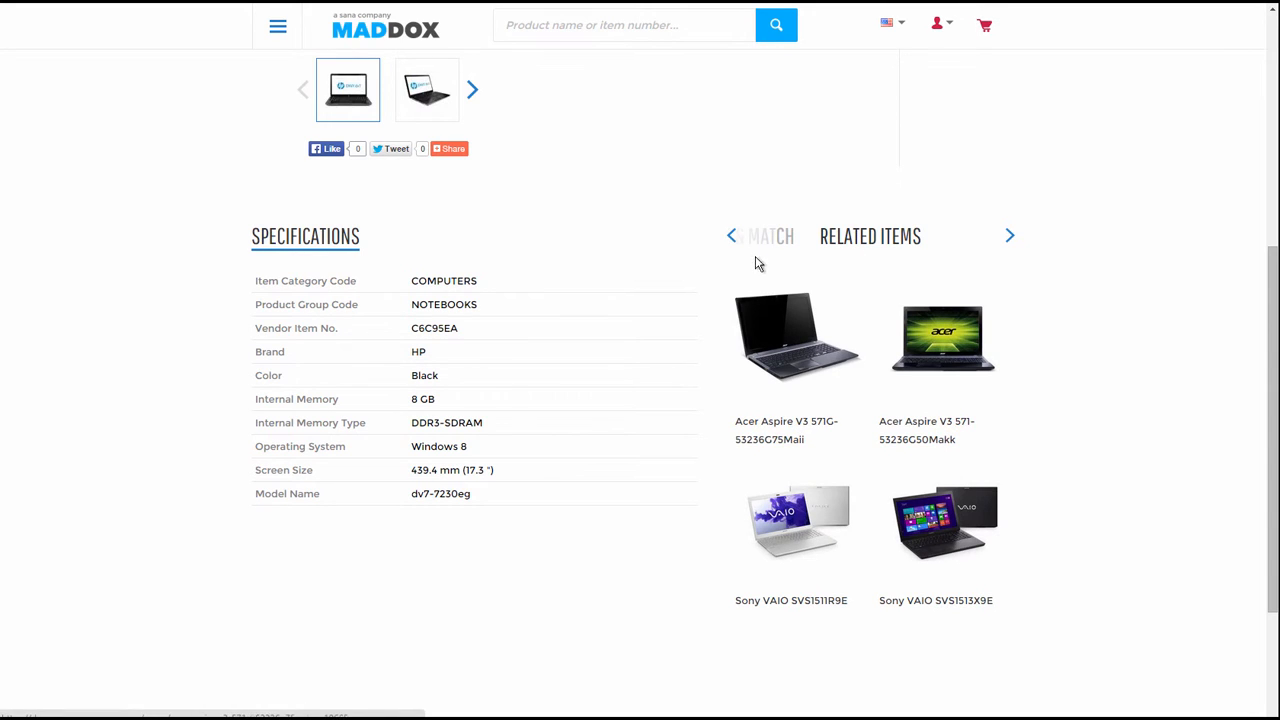
left_click(732, 236)
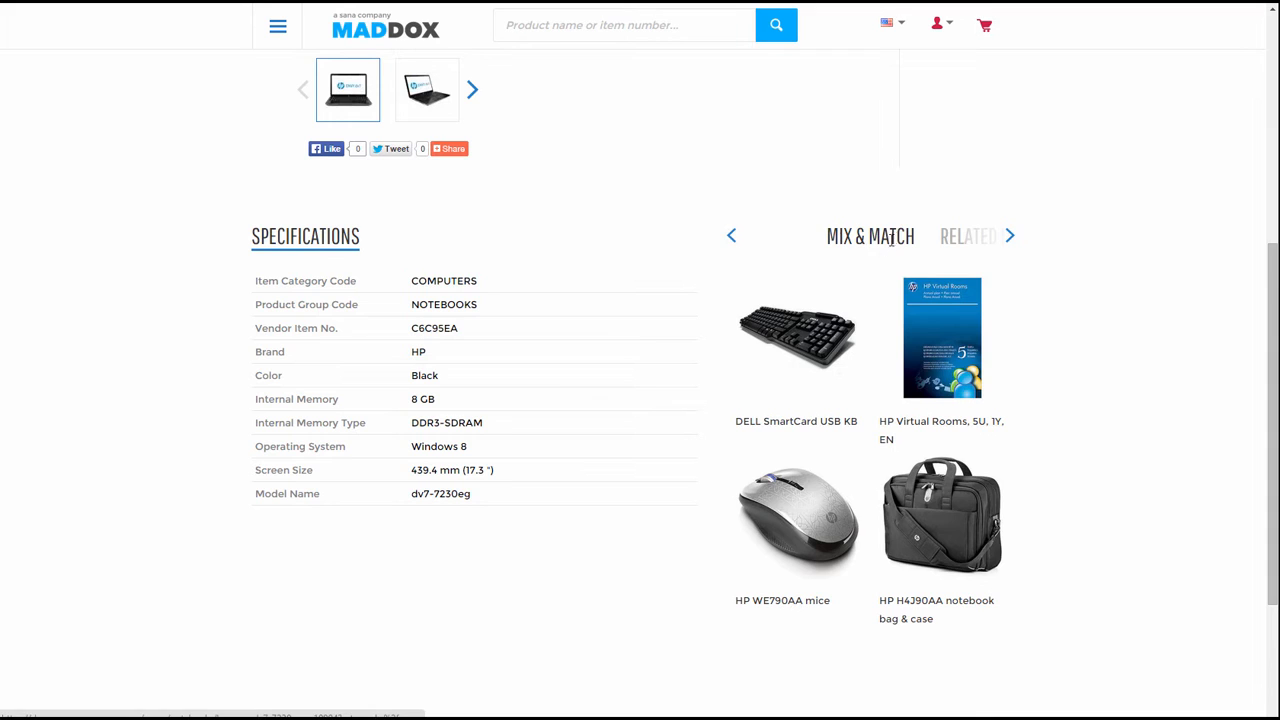
mouse_move(940, 248)
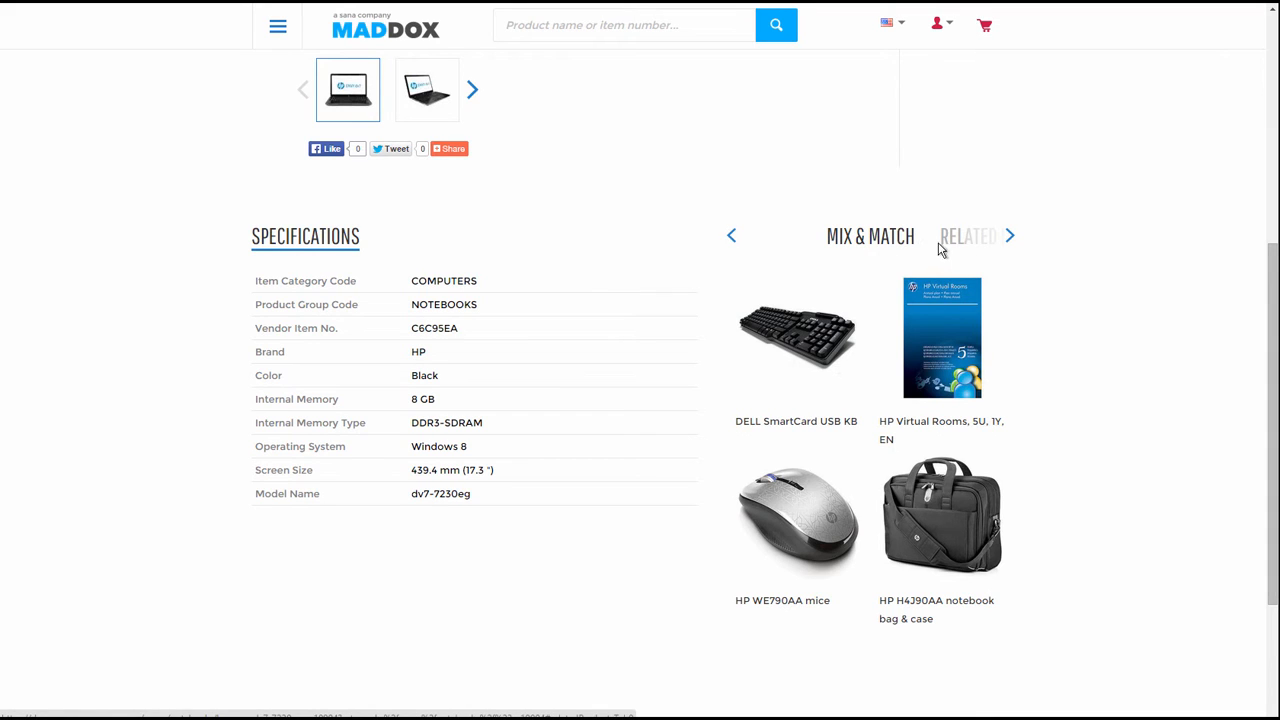
left_click(968, 236)
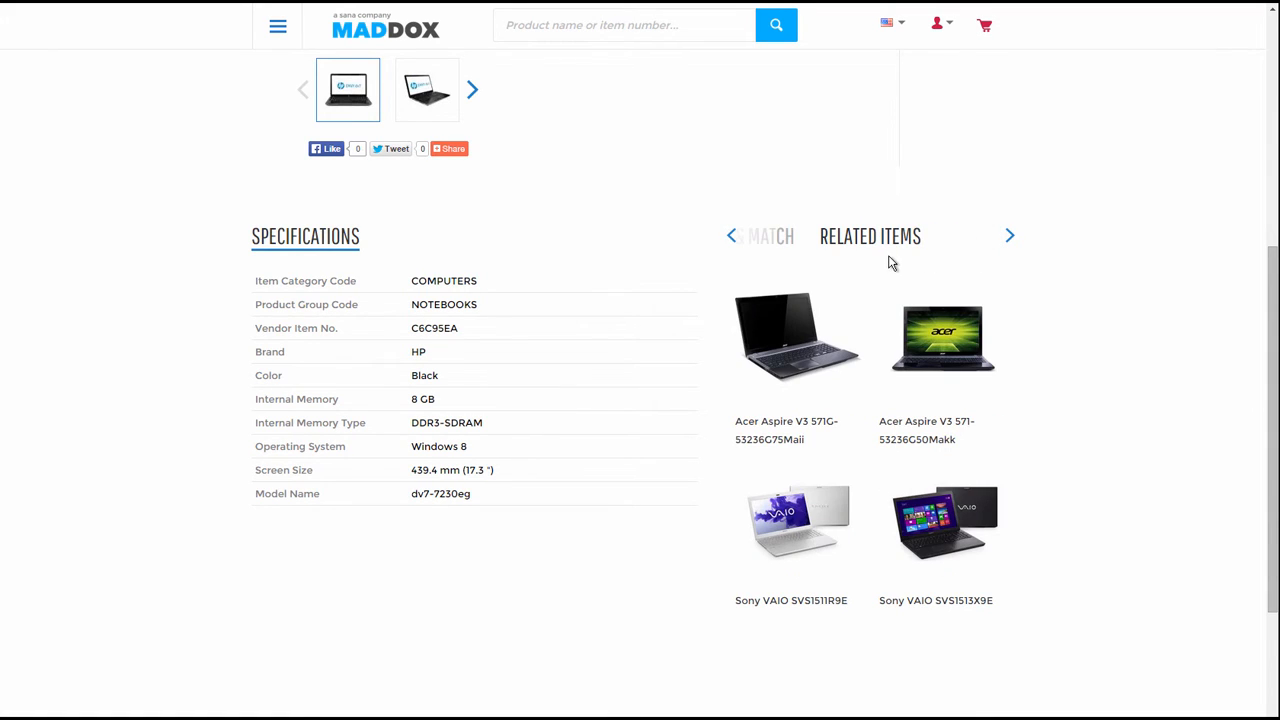
mouse_move(908, 264)
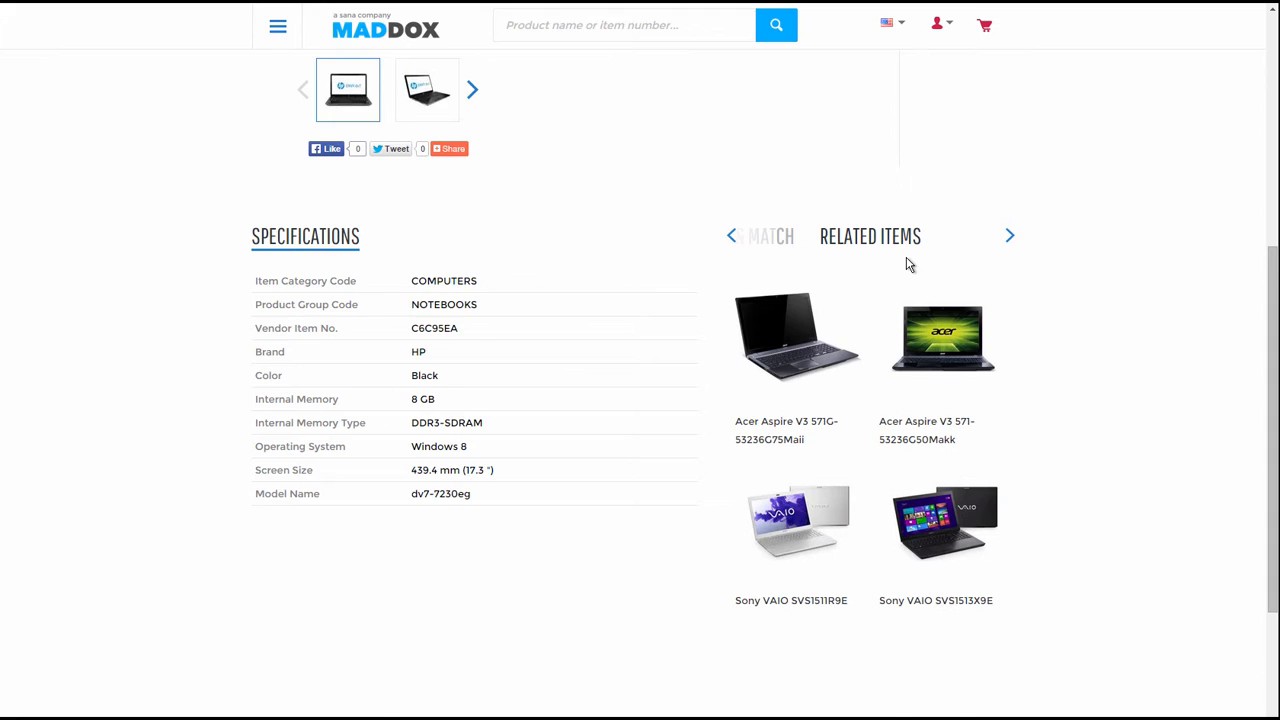